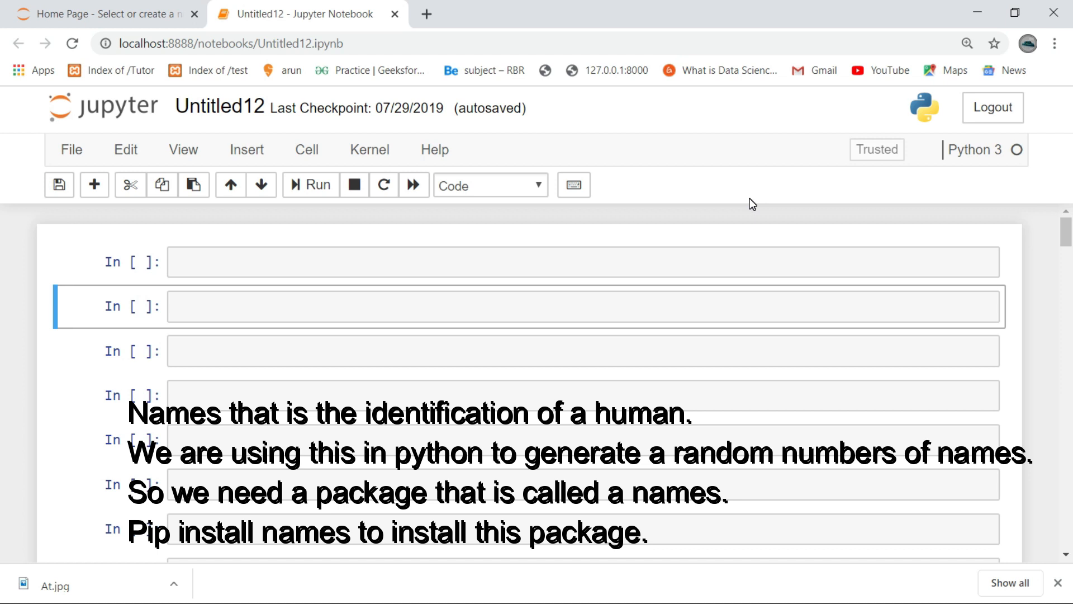
mouse_move(716, 180)
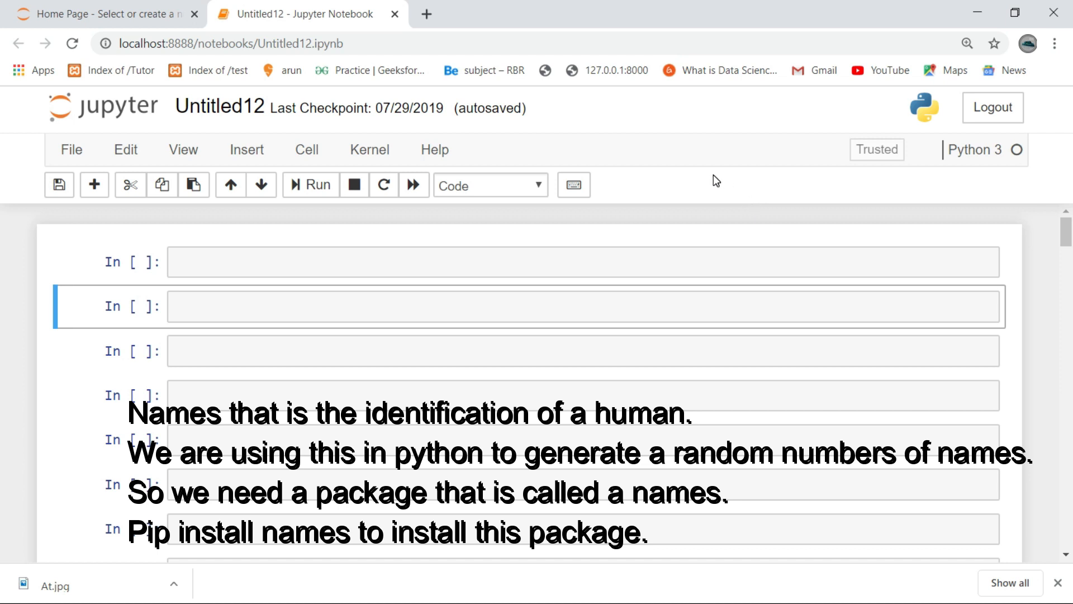
Put the first empty code cell of Untitled12 into edit mode
left_click(327, 262)
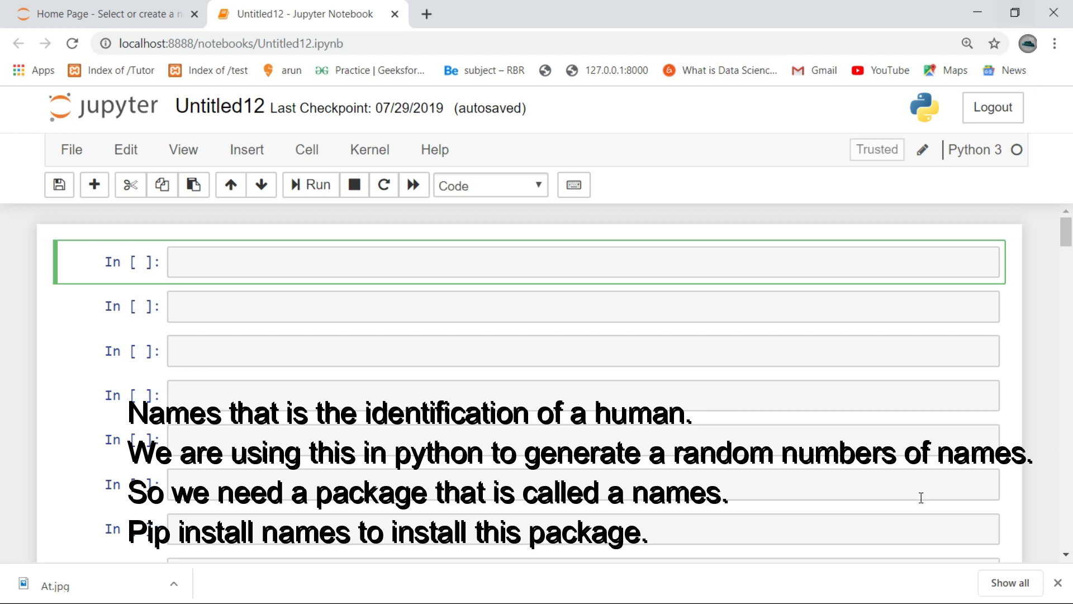
Write 'import names' and 'names.get_full_name()' in the first cell
type("import nam")
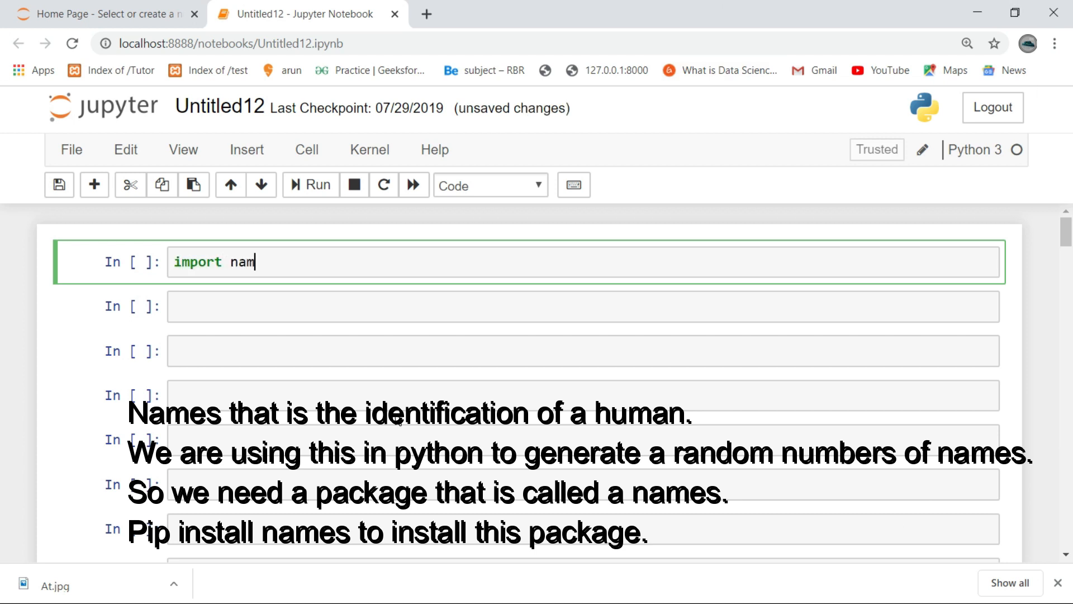
type("es")
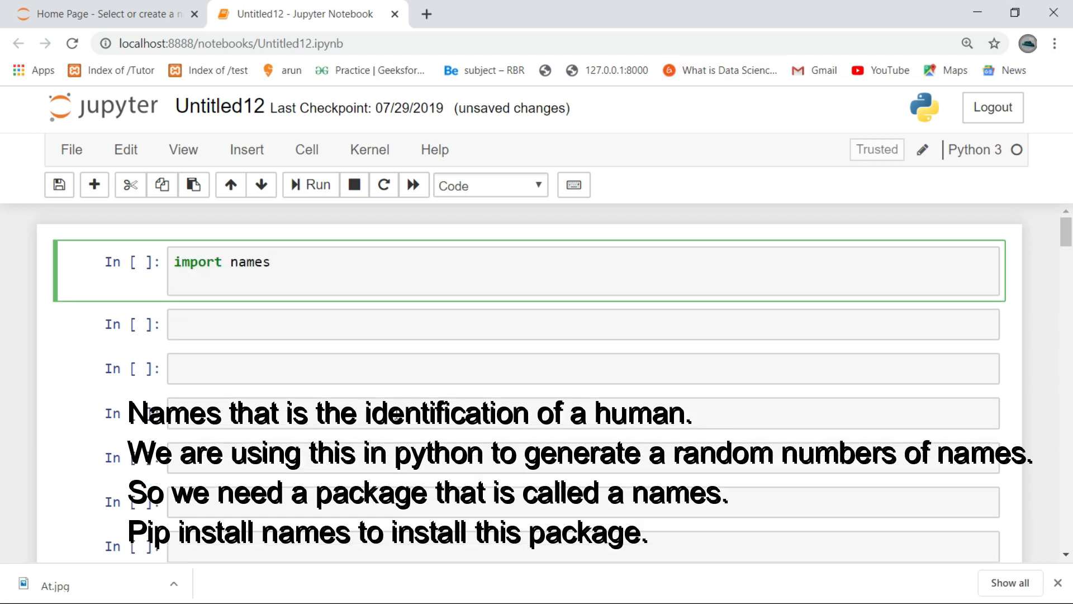
type("names.get")
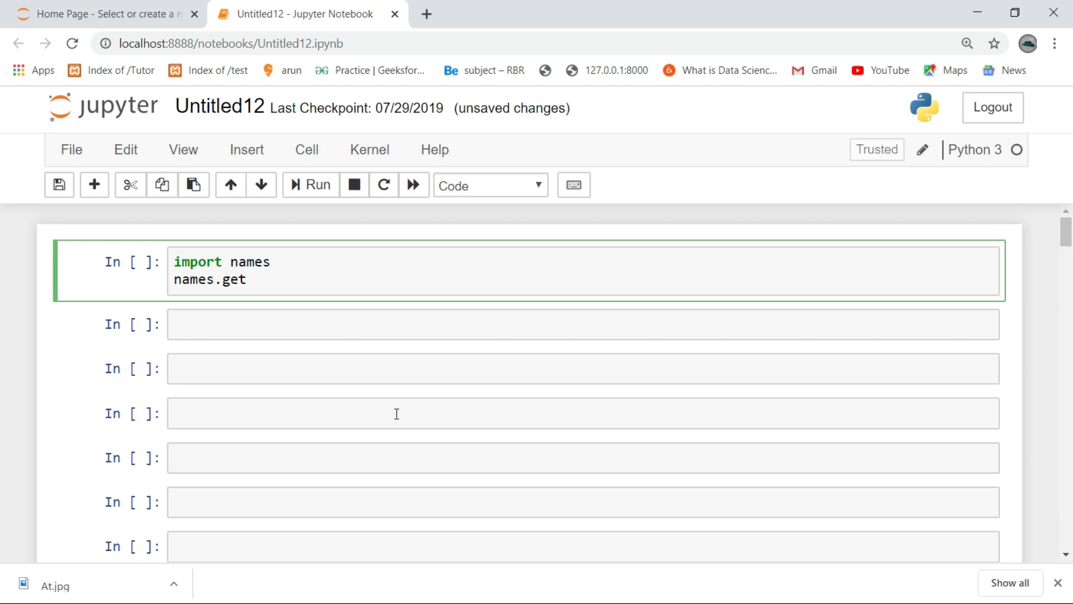
type("_full")
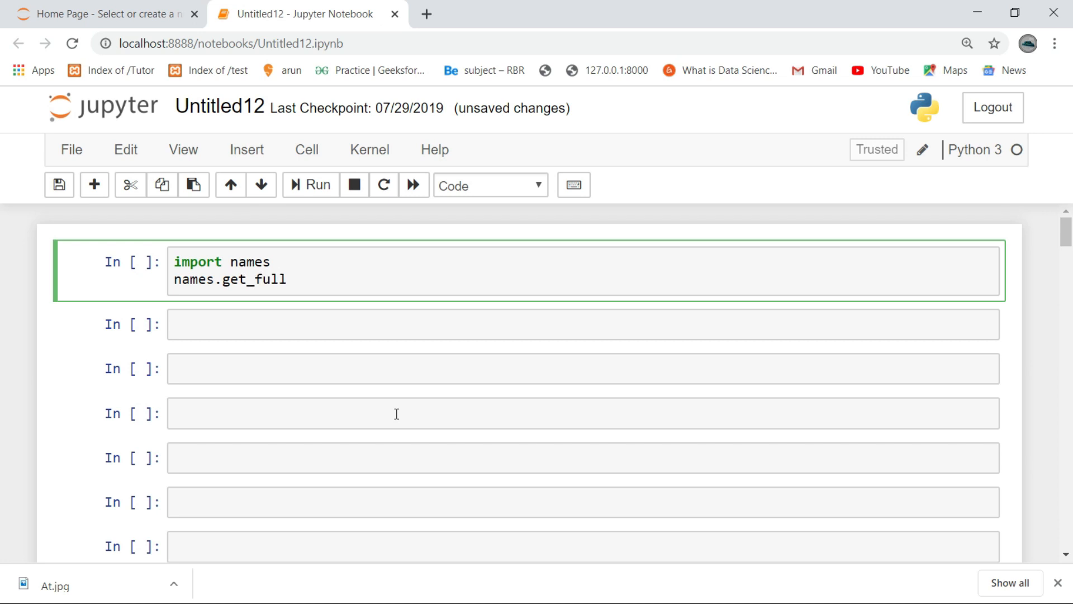
type("_name()")
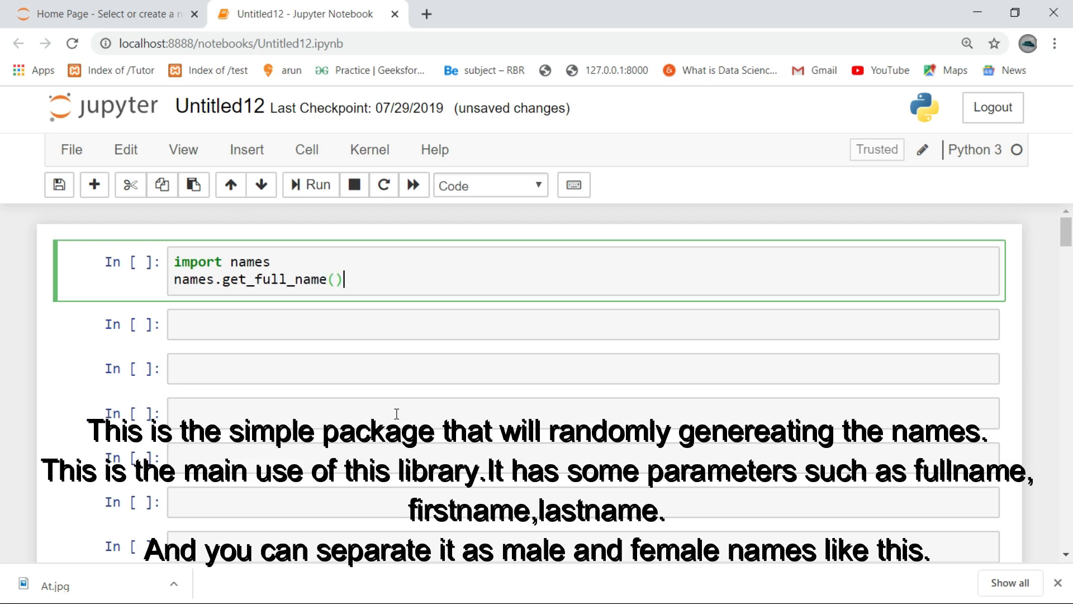
Run the cell several times for random full names, ending with 'Ruth Poole'
left_click(311, 185)
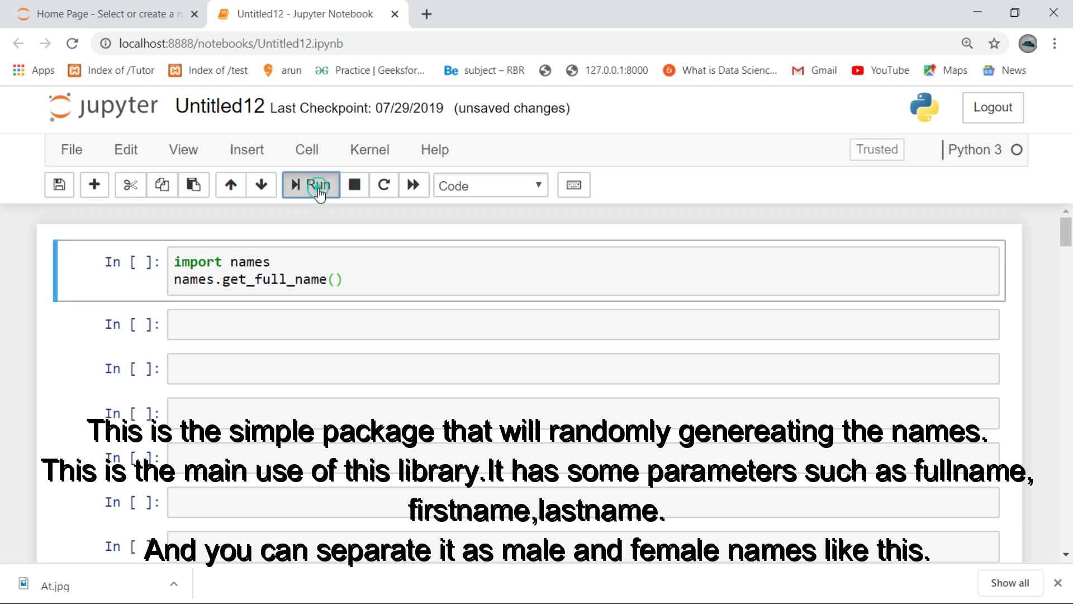
left_click(310, 185)
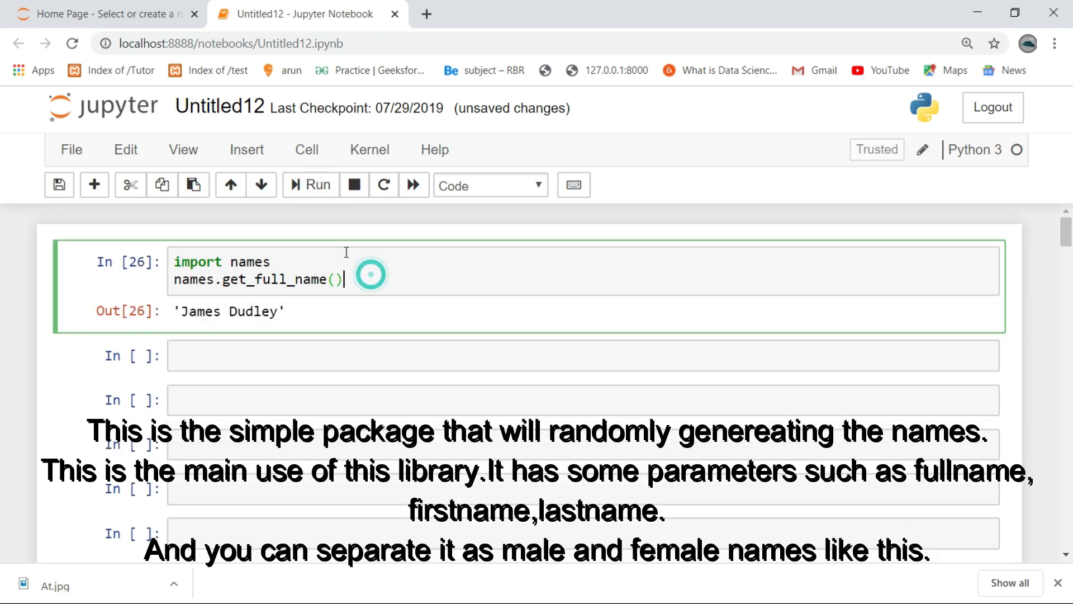
left_click(312, 185)
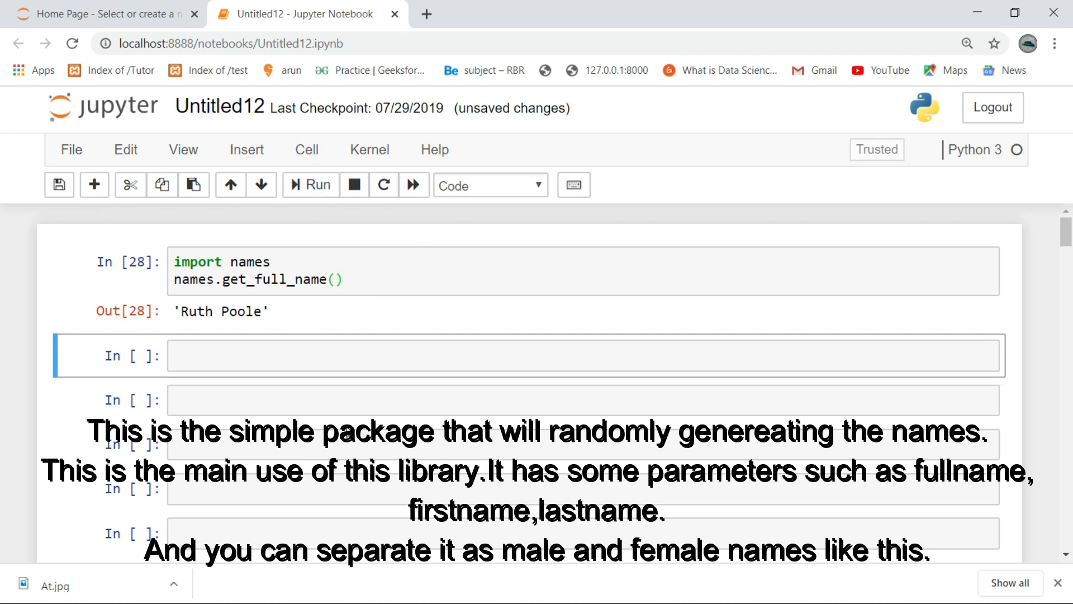
left_click(336, 280)
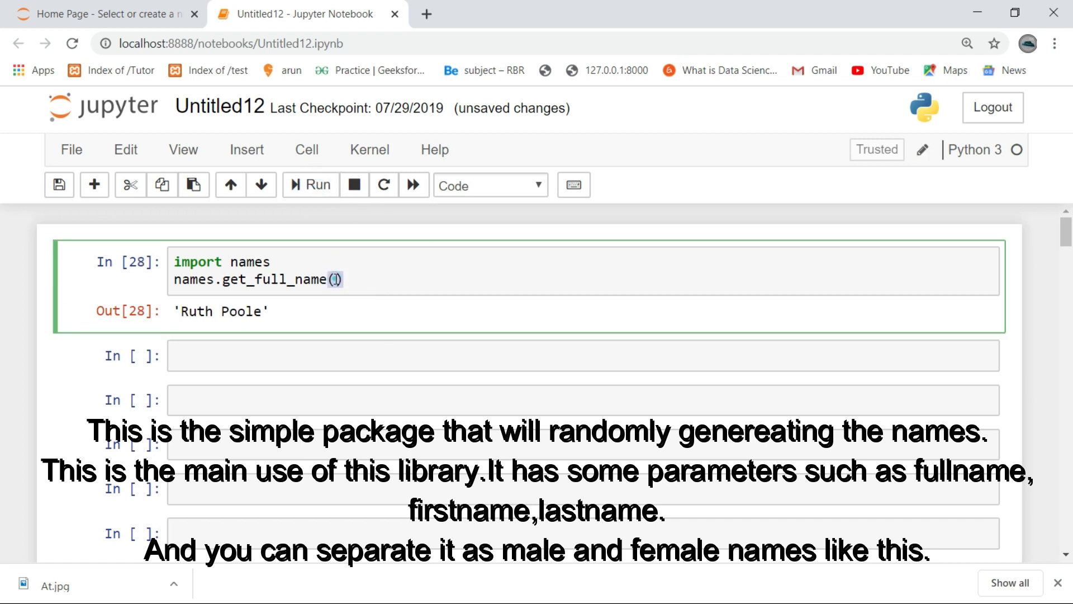
Add gender="male" to get_full_name() and rerun, getting 'John Mueller'
type("gender=\"")
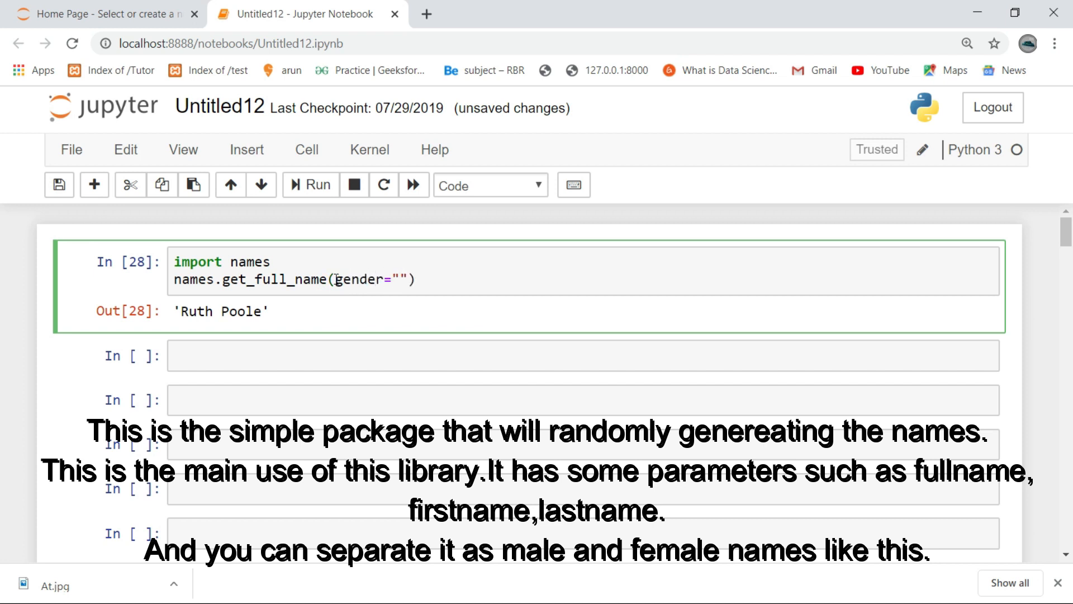
type("male")
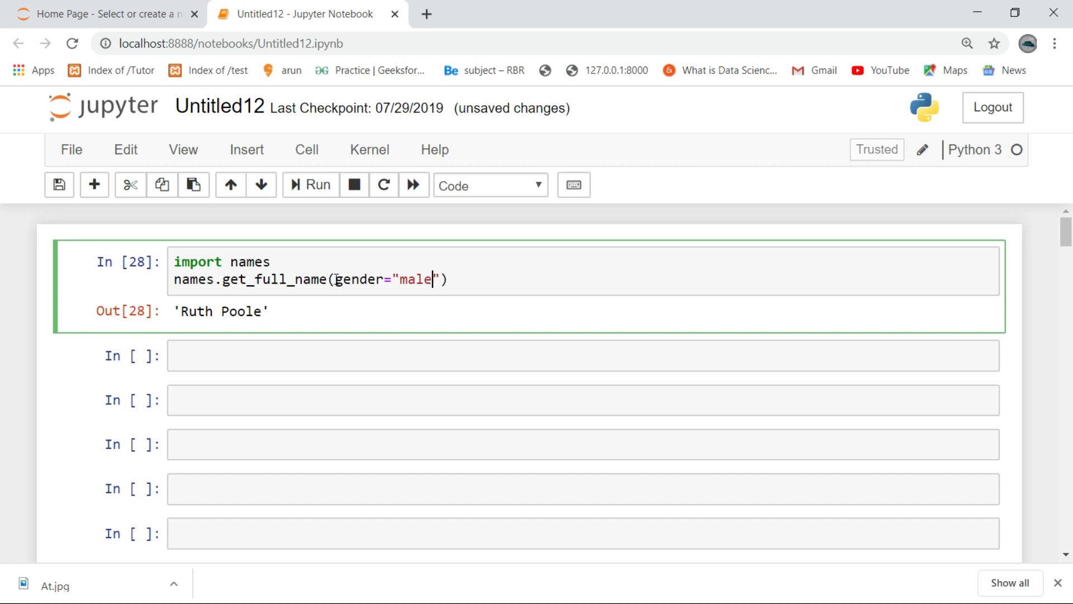
left_click(310, 186)
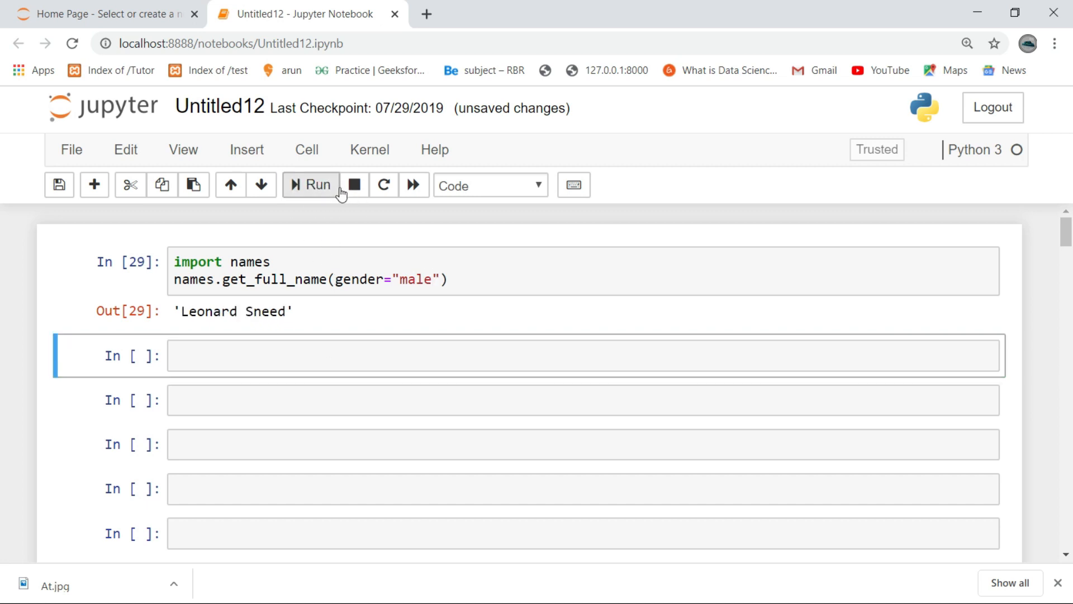
left_click(310, 185)
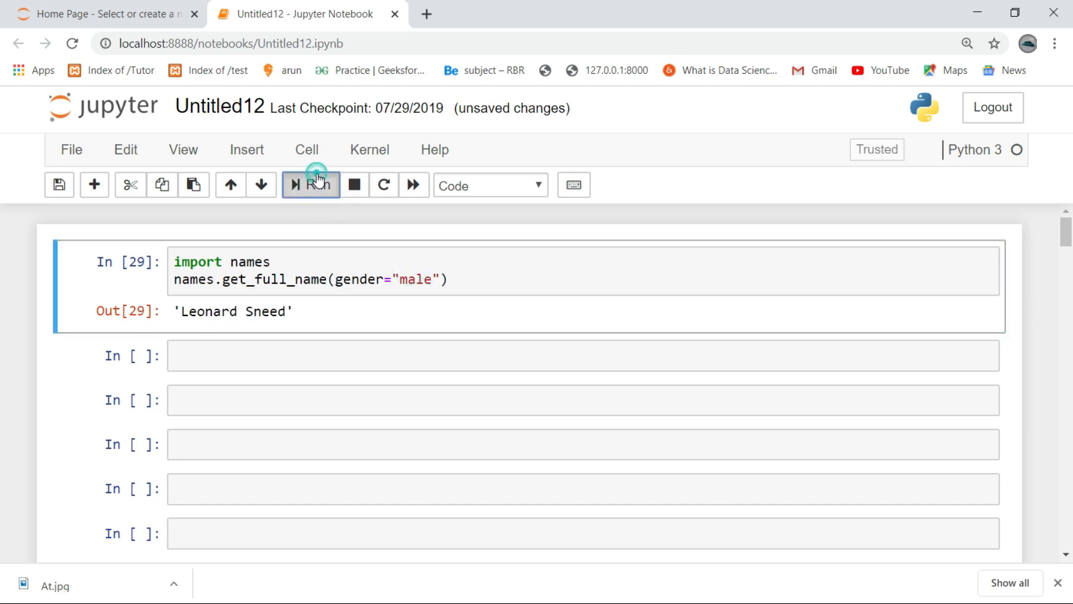
left_click(310, 185)
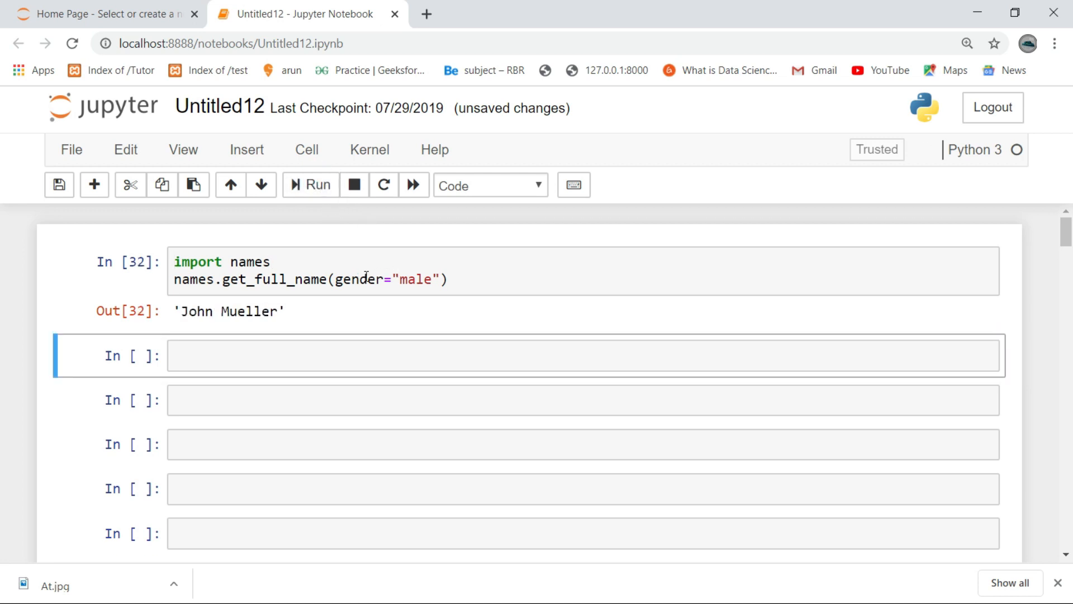
Change gender to "Female" and run the cell for female full names
left_click(400, 278)
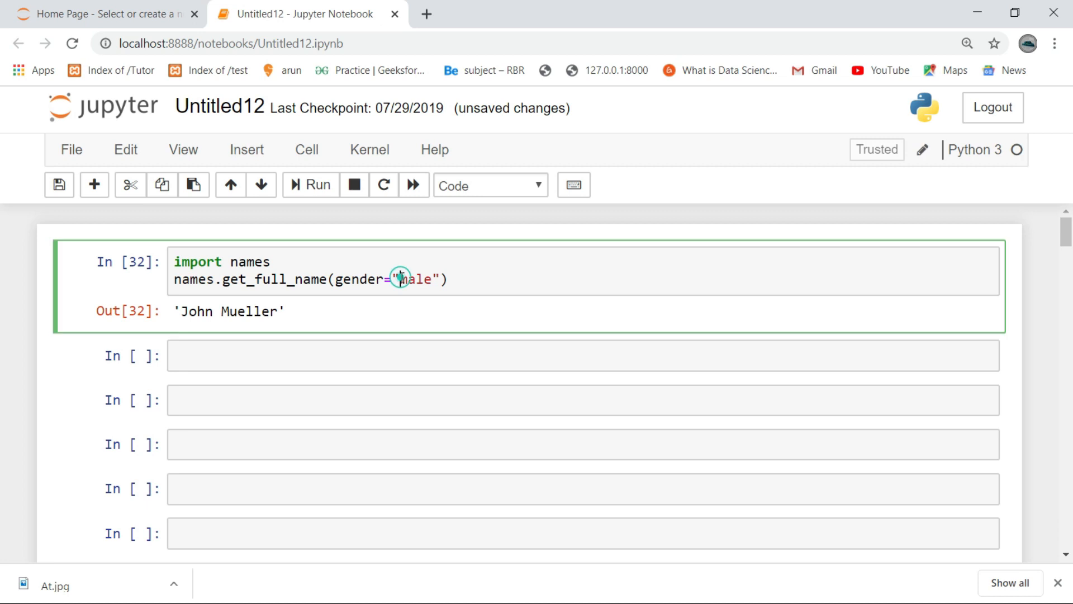
left_click(311, 185)
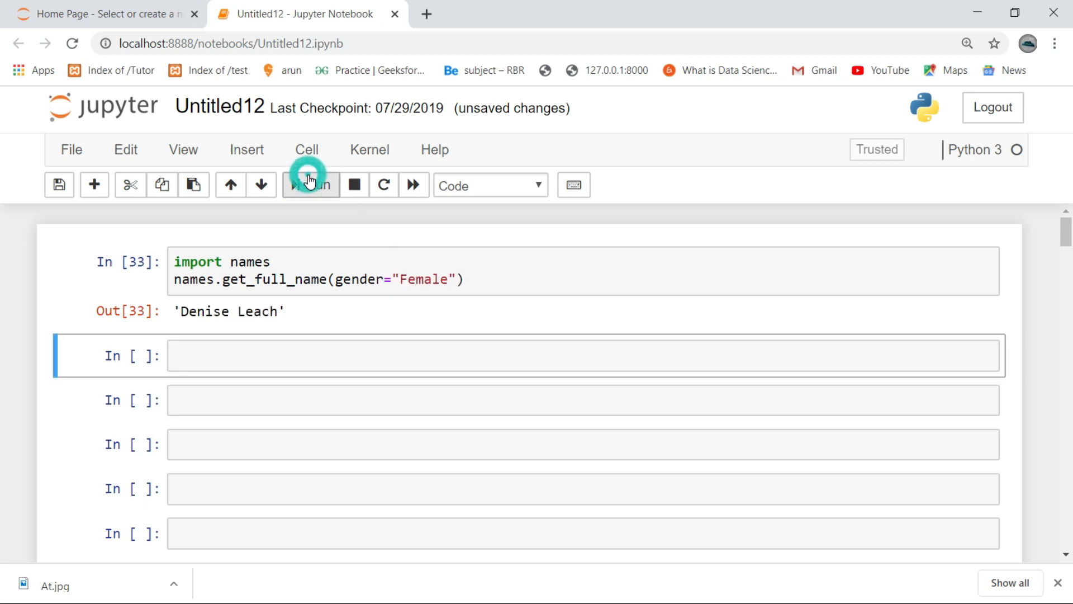
left_click(310, 185)
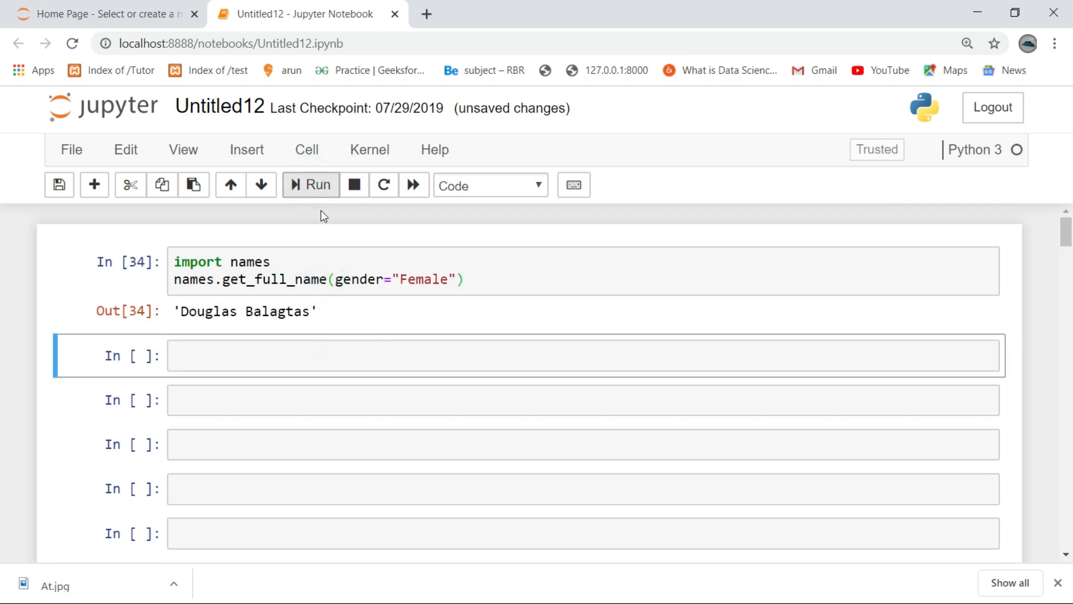
left_click(311, 185)
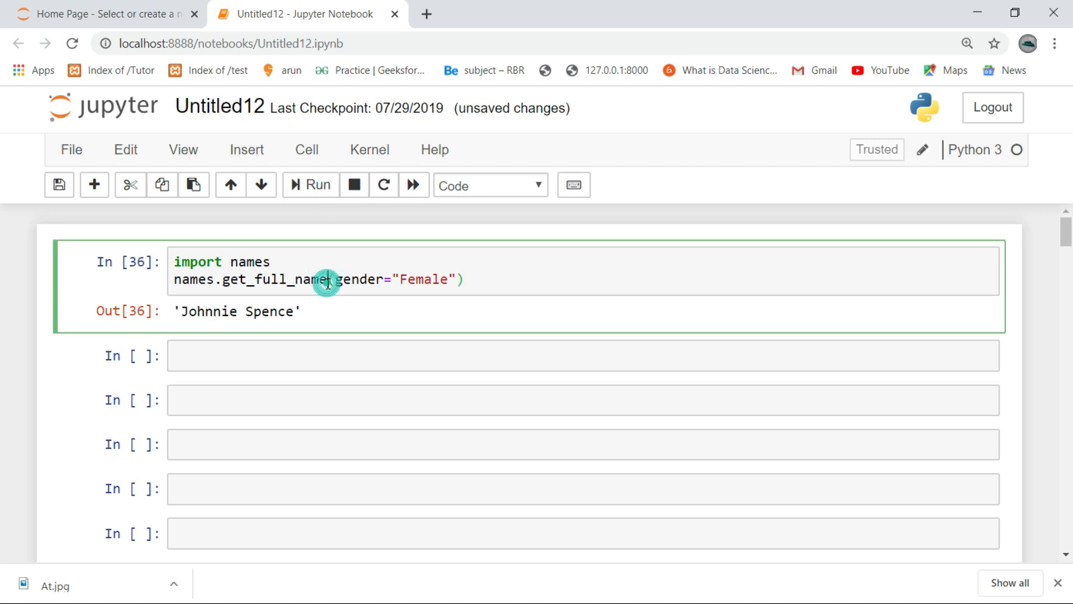
Rerun the cell repeatedly for more female names, ending with 'Lois Beaudion'
left_click(308, 185)
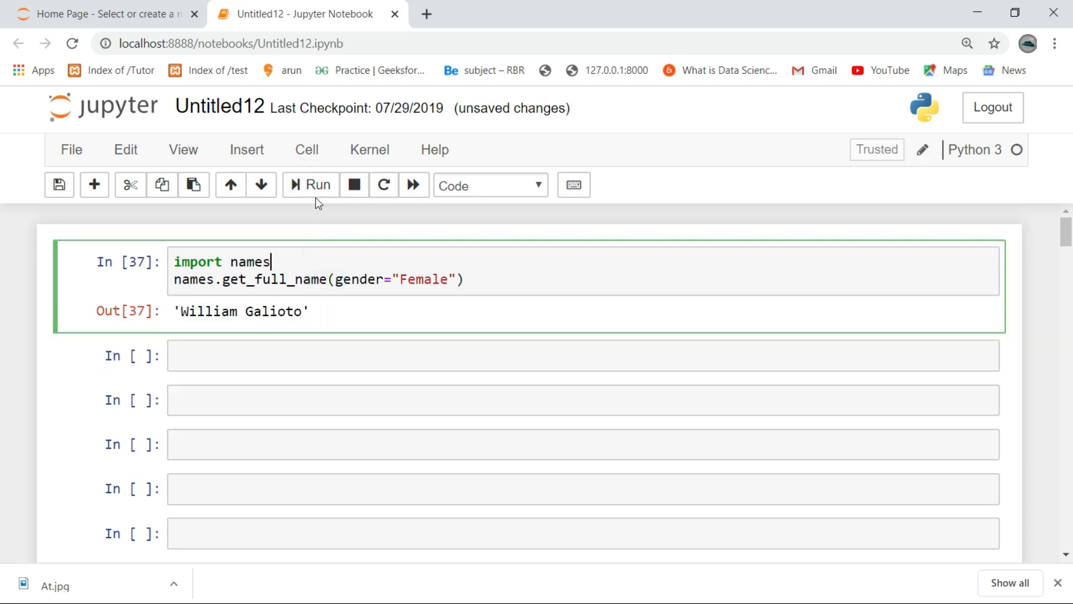
left_click(309, 185)
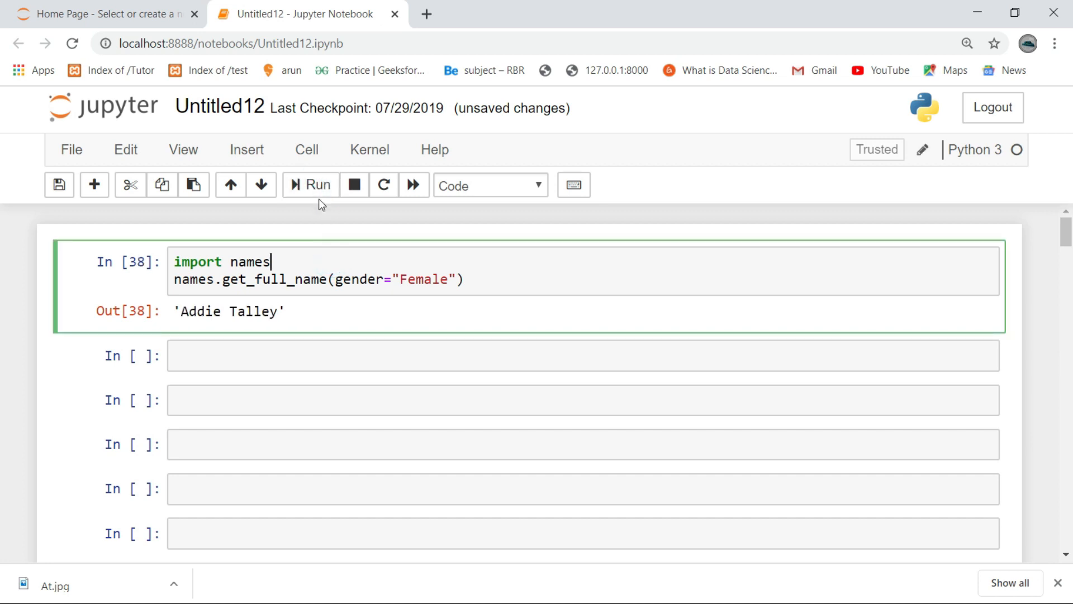
left_click(309, 185)
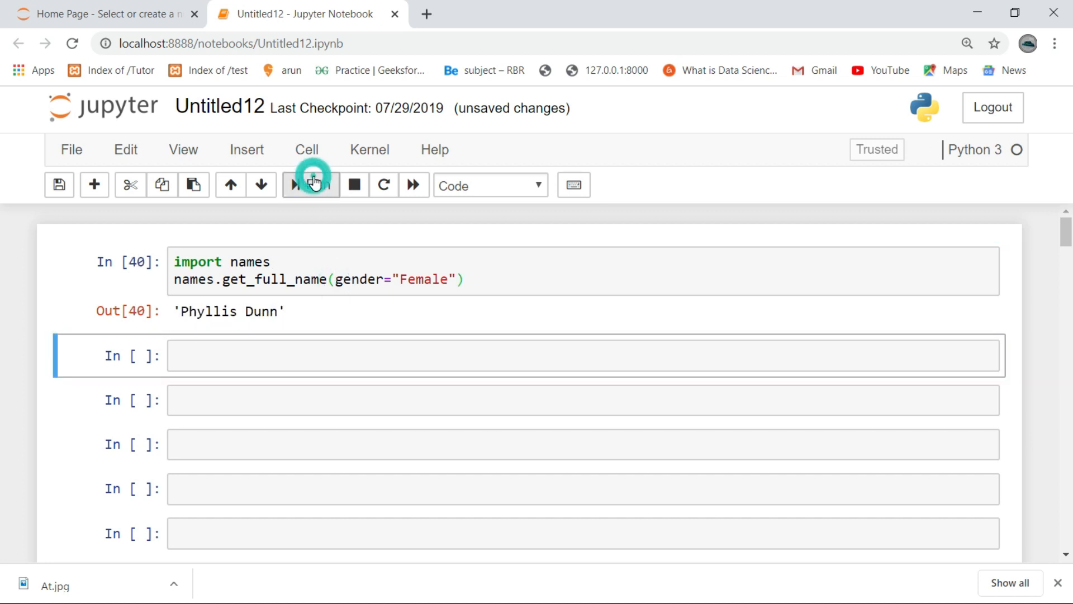
left_click(310, 185)
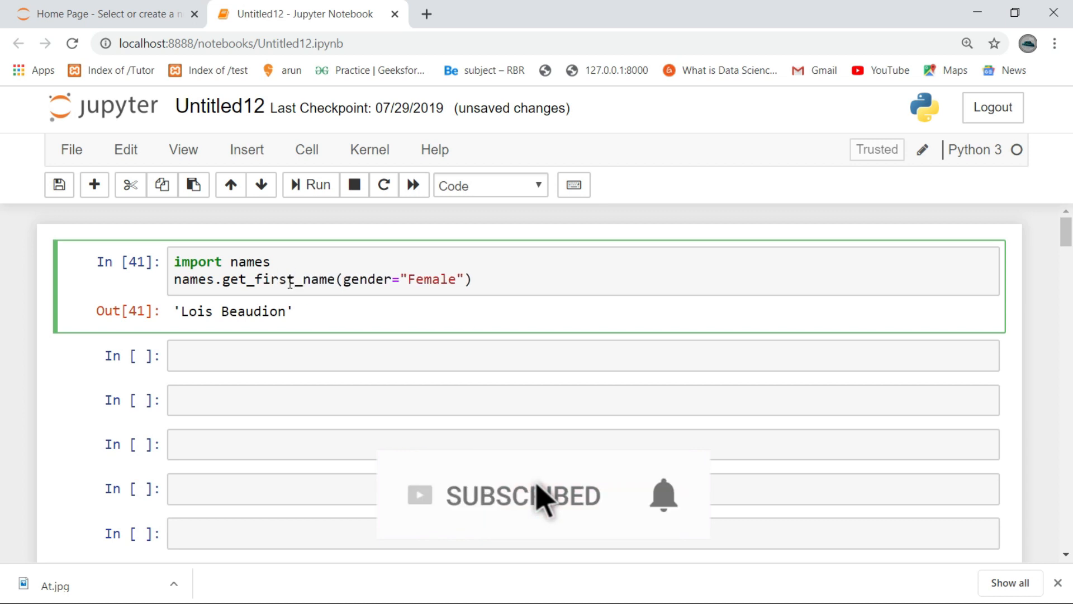
Set gender to "male" in get_first_name() and run for male first names like 'Ashley'
left_click(309, 185)
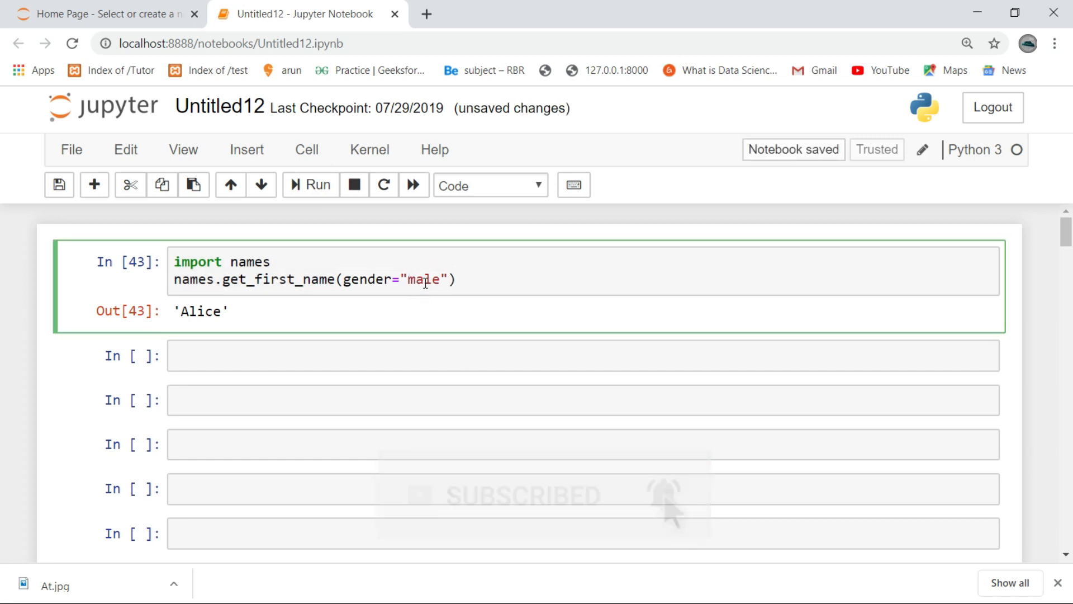
left_click(311, 185)
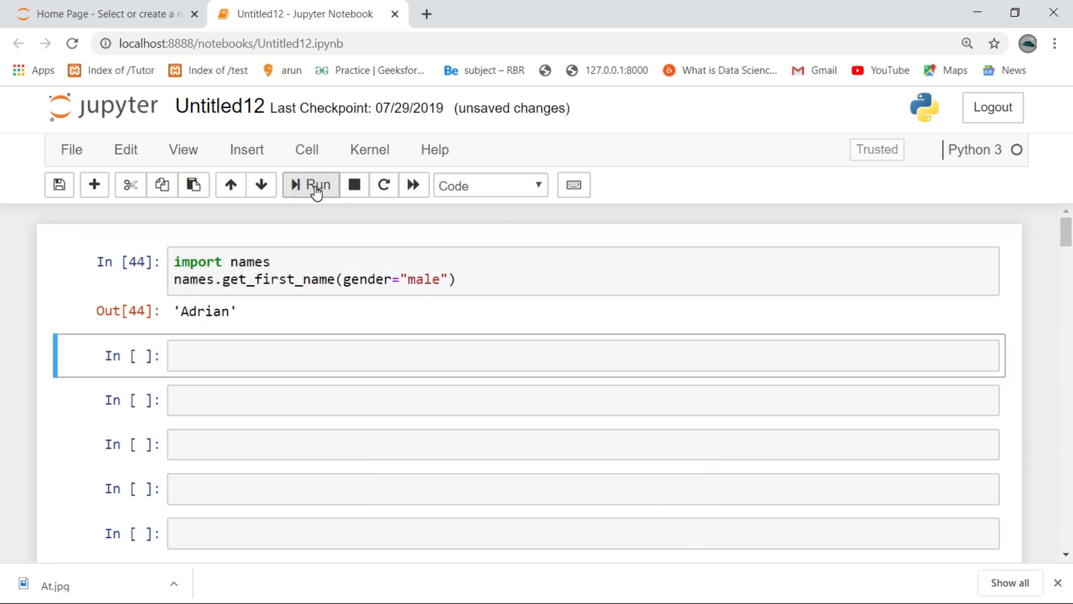
left_click(311, 186)
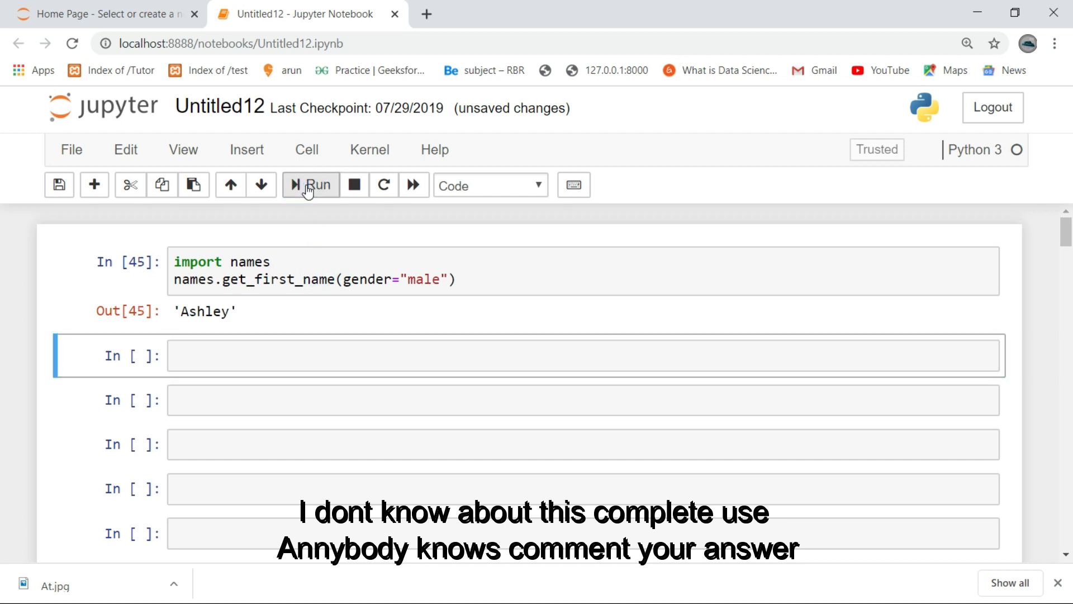
mouse_move(361, 335)
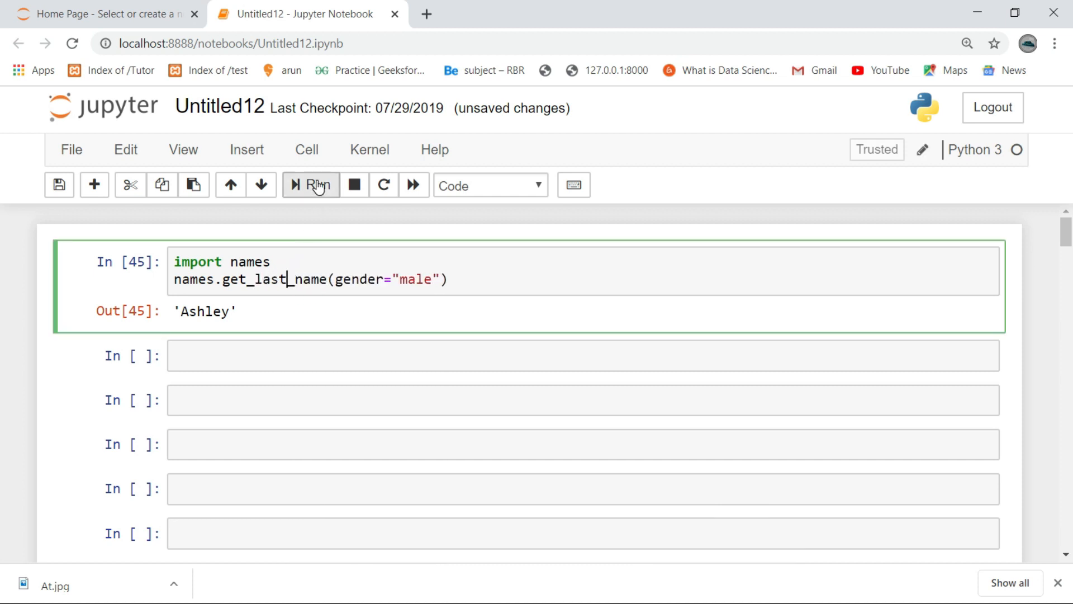
Run get_last_name(gender="male"), which raises a TypeError about 'gender'
left_click(310, 185)
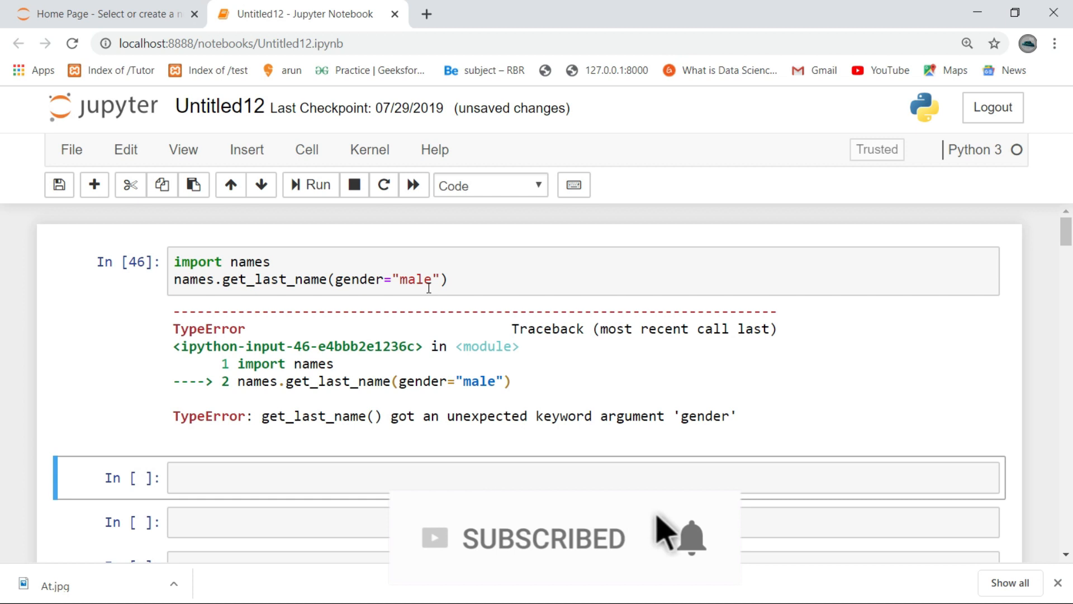
mouse_move(695, 548)
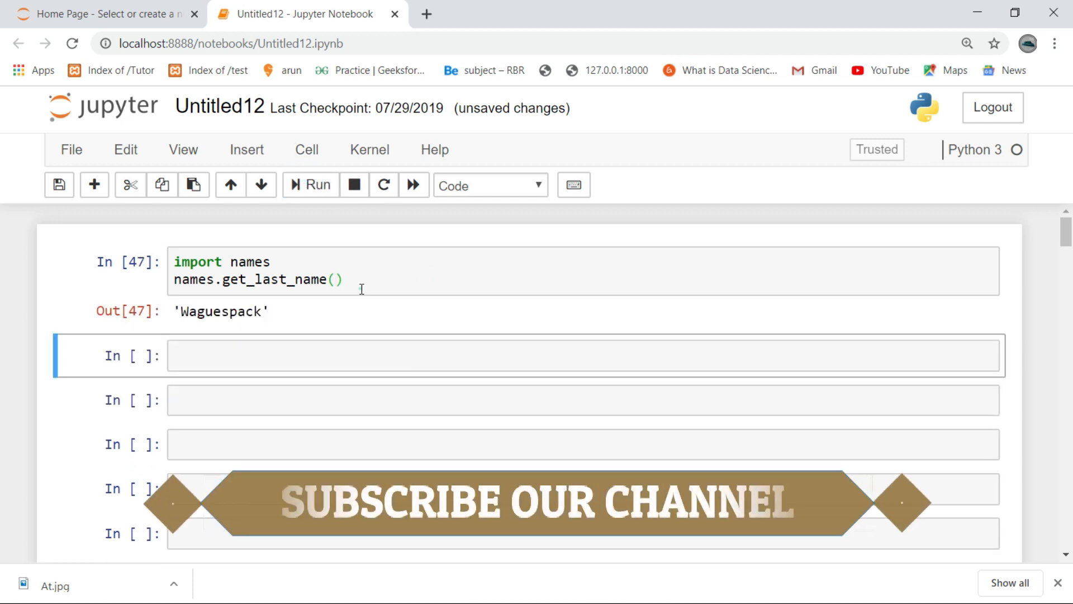
Rerun names.get_last_name() twice for random surnames such as 'Noel'
left_click(309, 185)
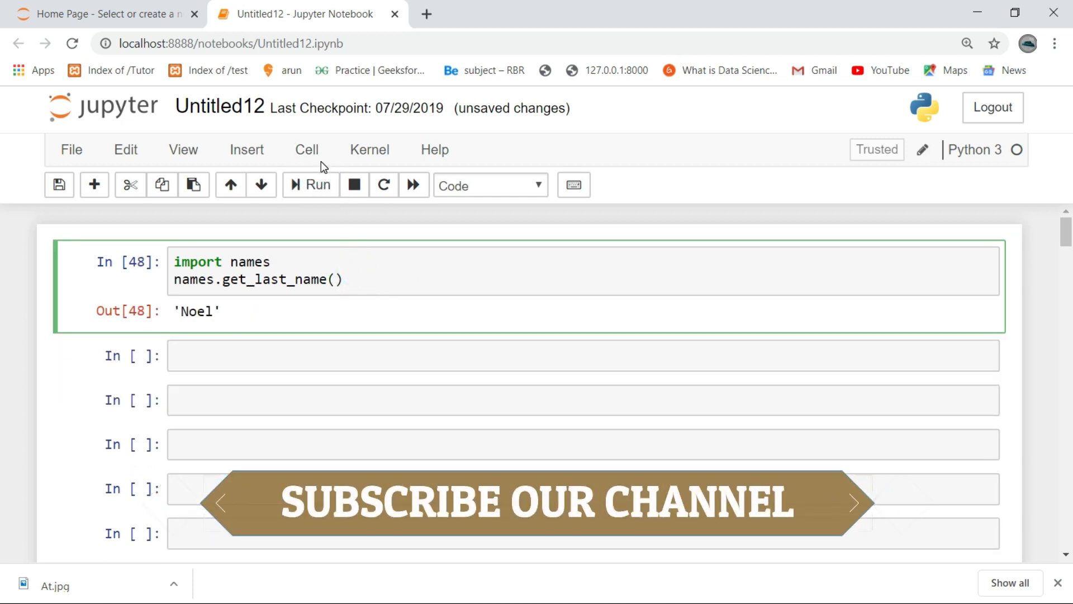
left_click(310, 185)
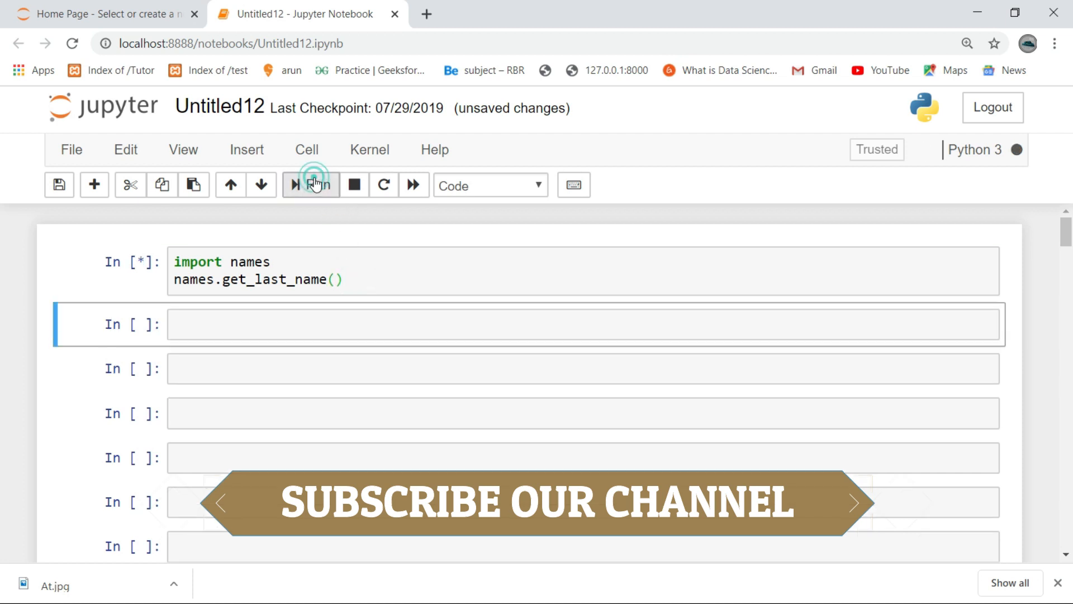